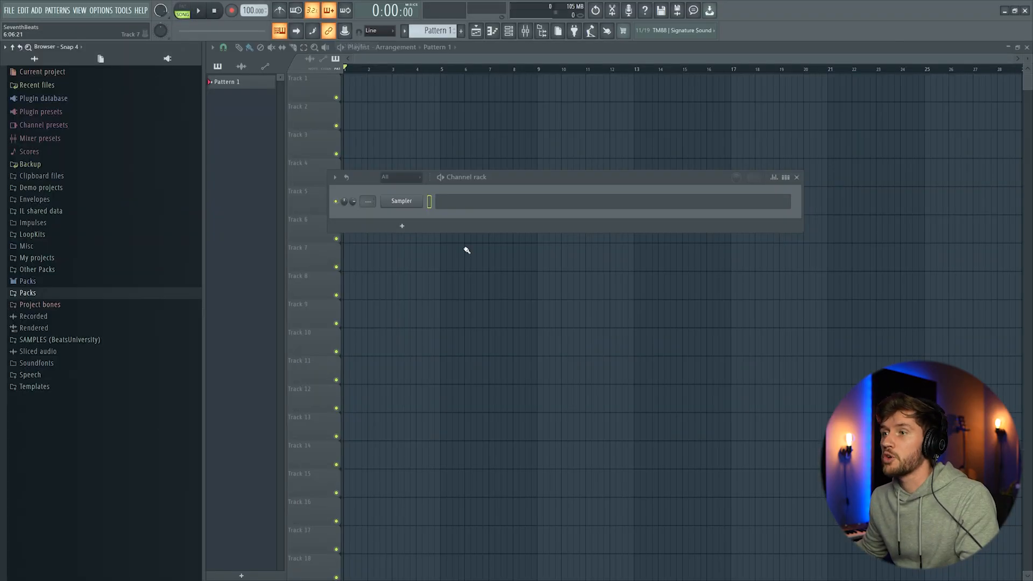
# Replace the default Sampler with Omnisphere and load the Keys - Reflection patch.
pyautogui.rightClick(401, 201)
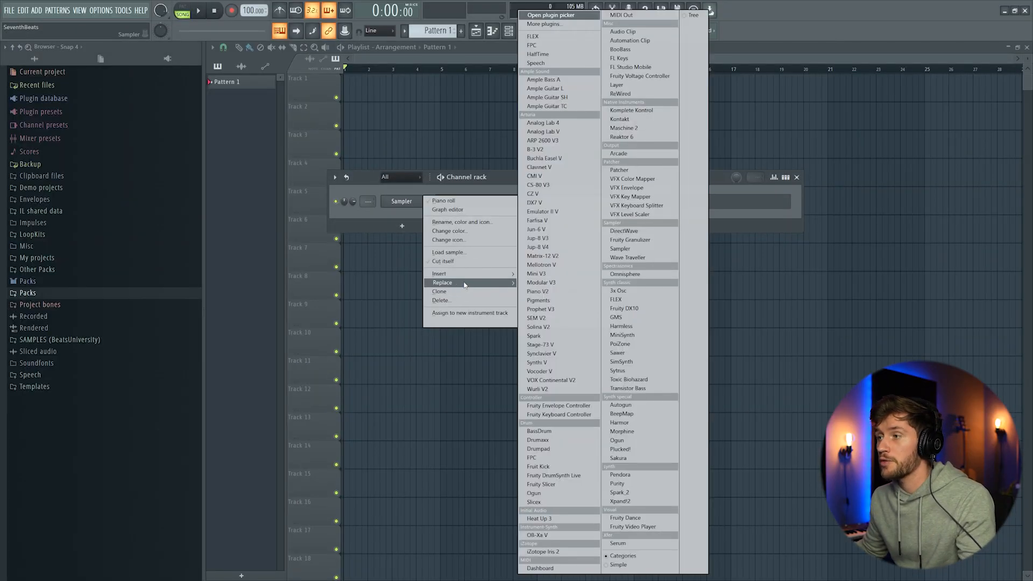
pyautogui.click(625, 274)
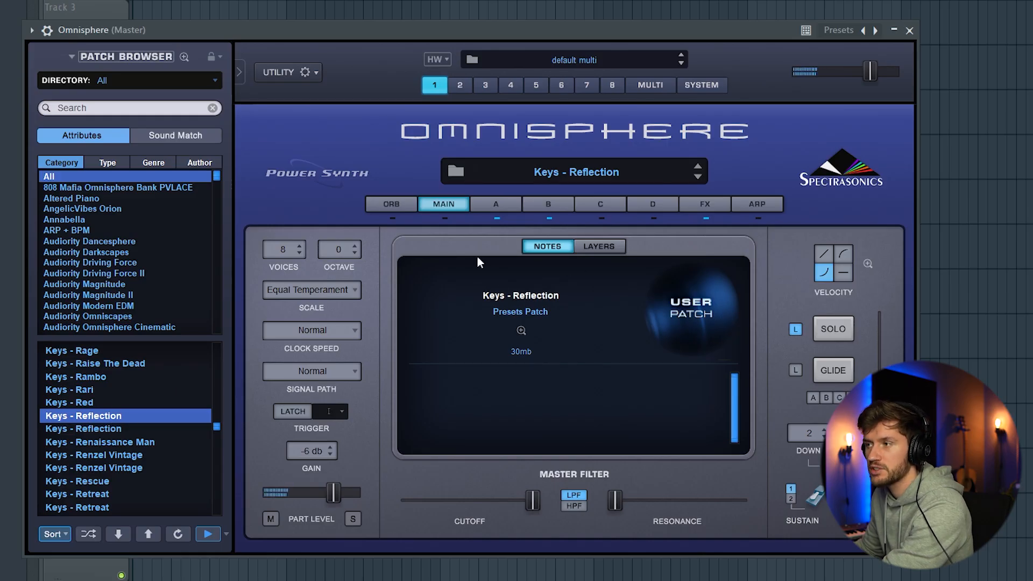
pyautogui.click(548, 203)
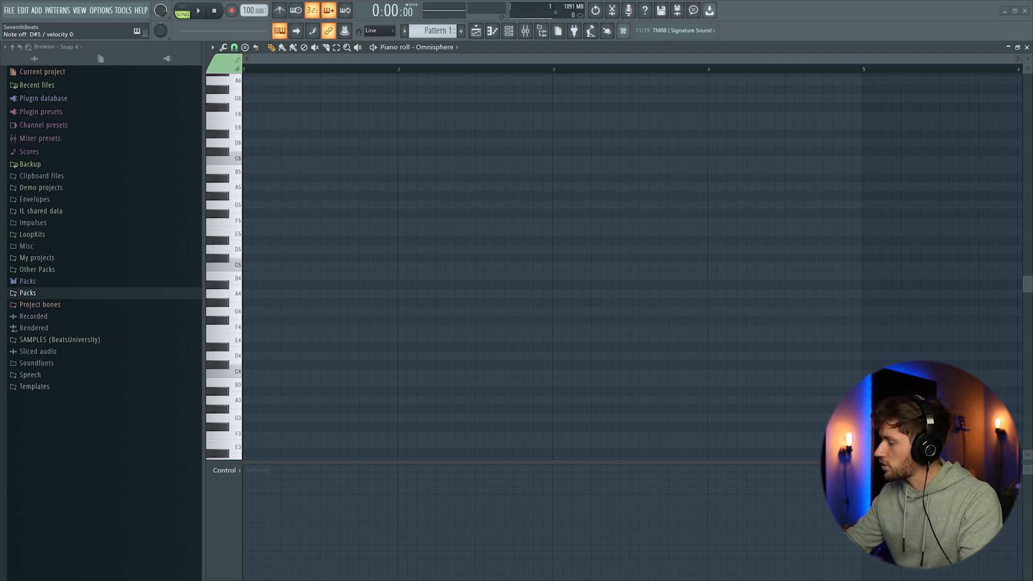
# Place the first chord note of the eight-bar keys progression in the piano roll.
pyautogui.click(217, 240)
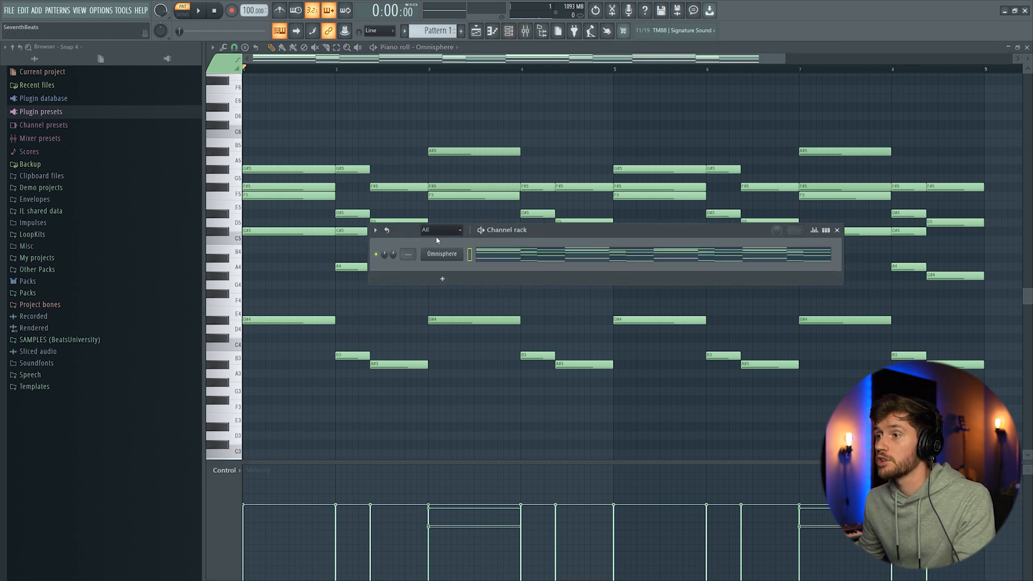
# Insert Arcade with the Done With You kit and set the vocal kit's musical key.
pyautogui.rightClick(442, 254)
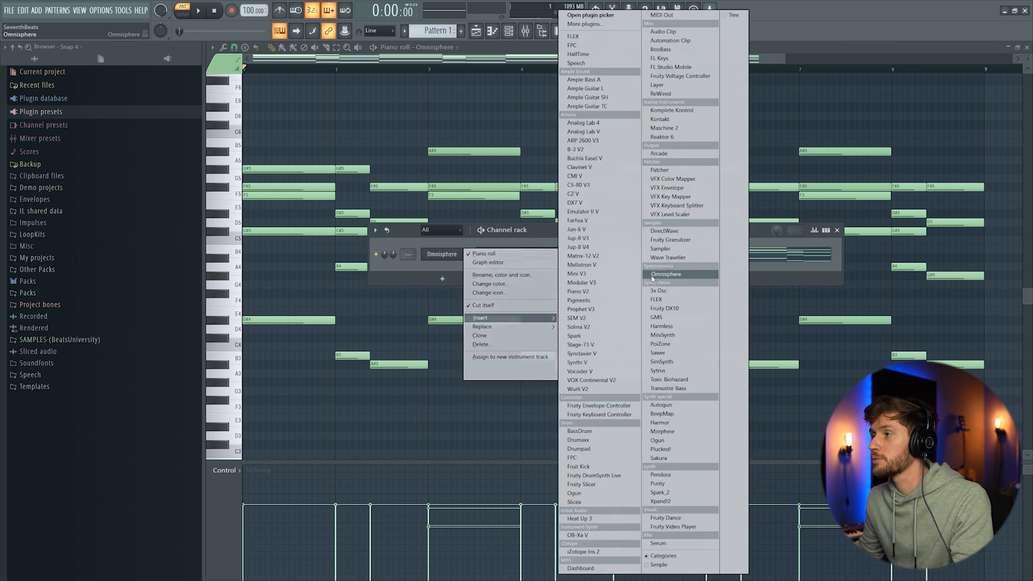
pyautogui.click(658, 152)
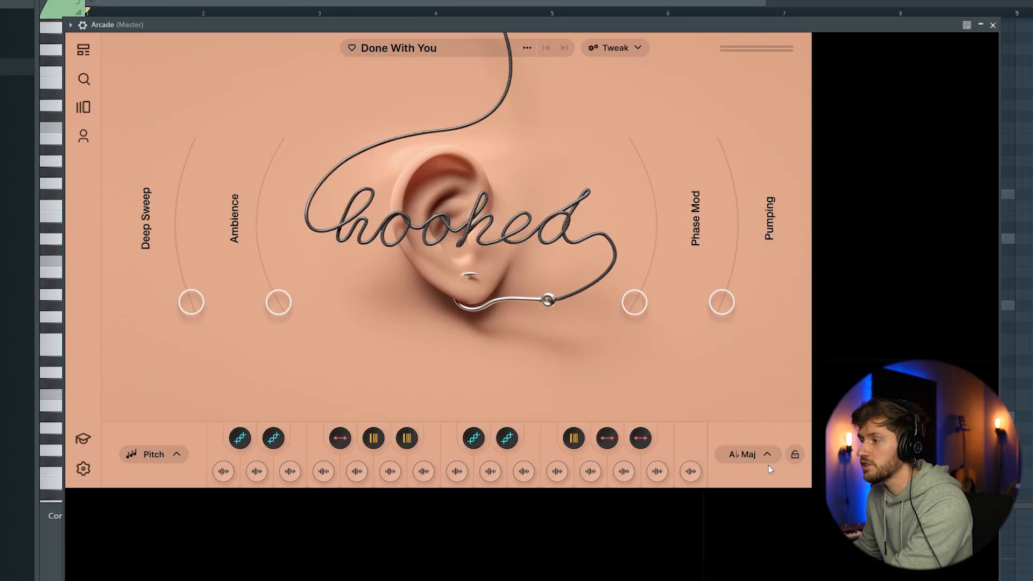
pyautogui.click(748, 454)
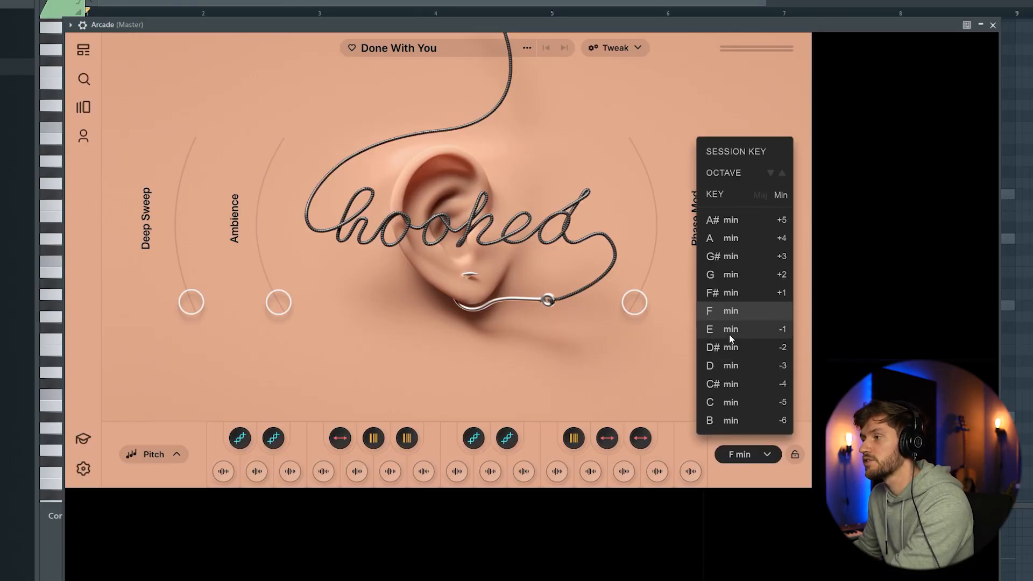
pyautogui.click(730, 347)
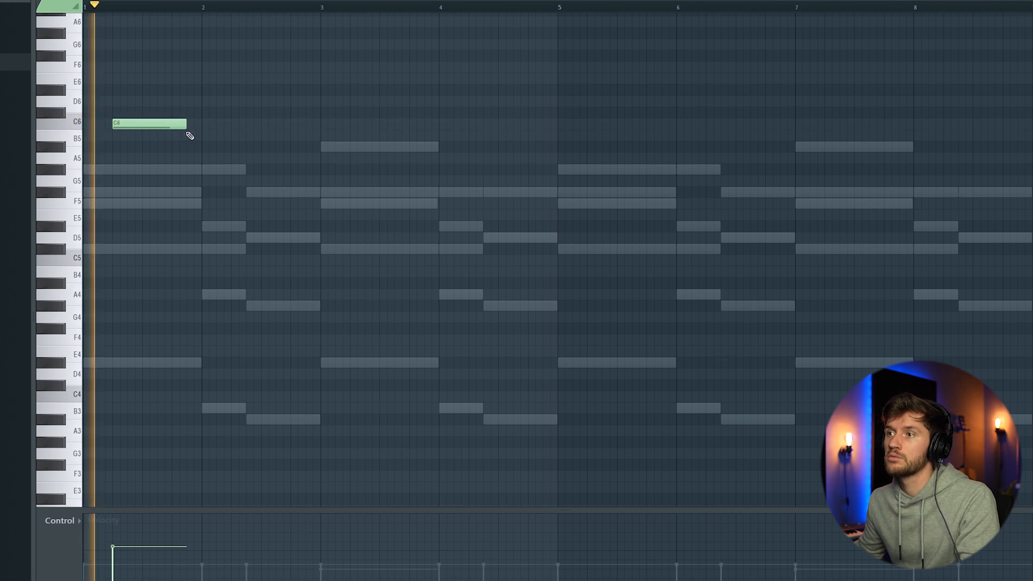
# Draw more vocal chop notes and remove a sample slot from the Arcade kit.
pyautogui.moveTo(194, 124); pyautogui.dragTo(230, 123)
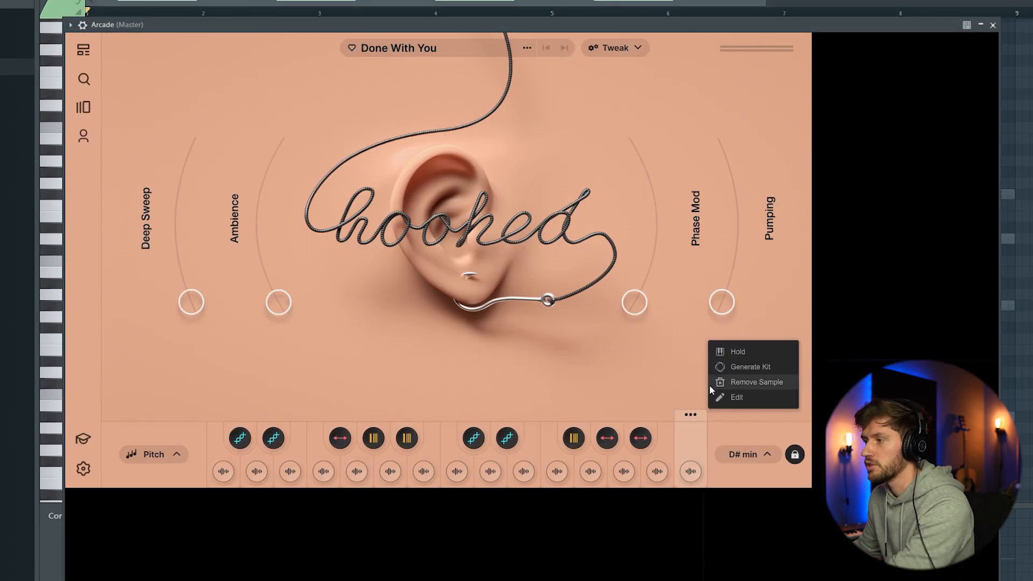
pyautogui.click(736, 397)
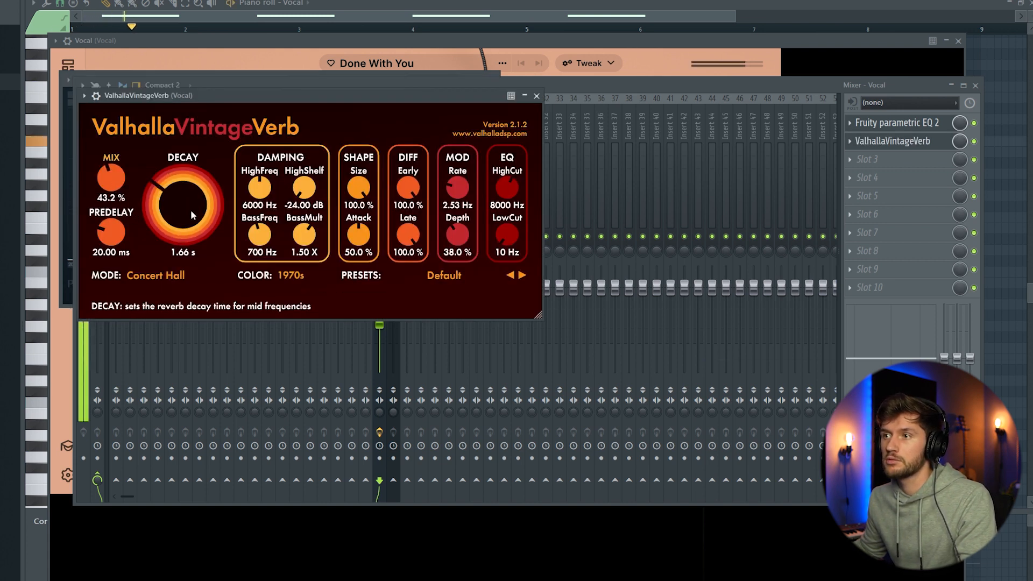
# Tune ValhallaVintageVerb to Room mode with about 3.2 s decay and 430 Hz low cut.
pyautogui.click(155, 276)
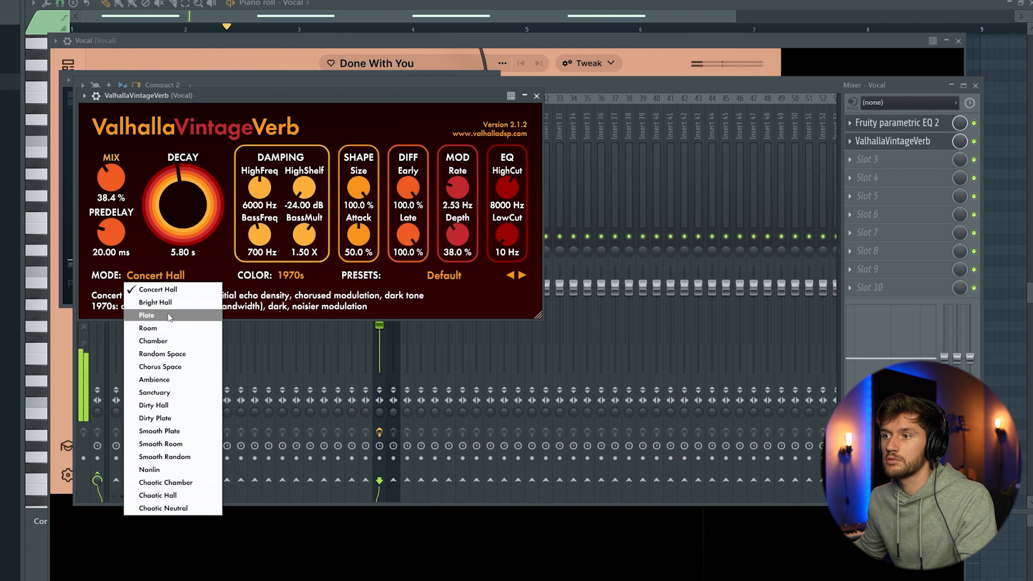
pyautogui.click(148, 328)
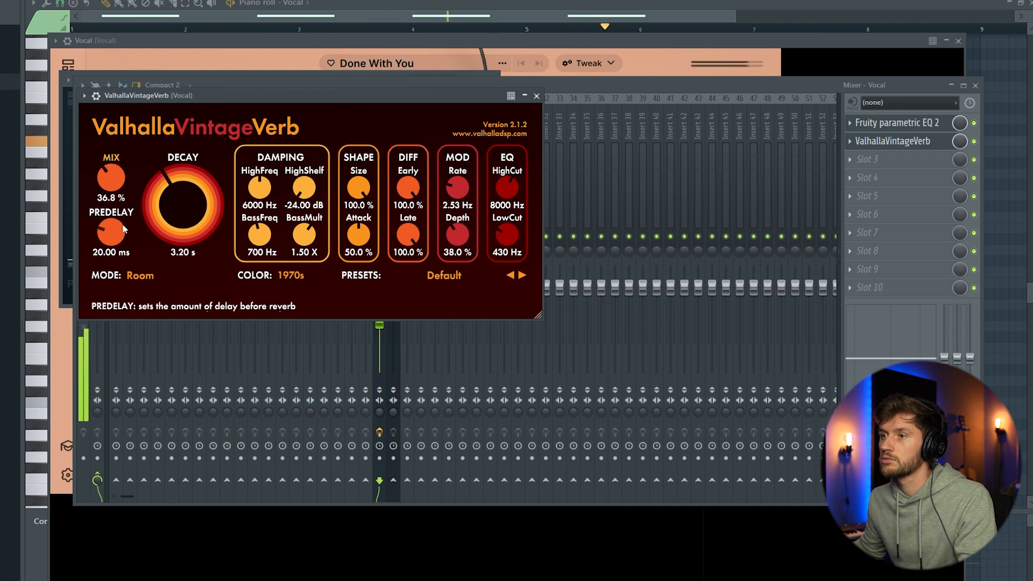
pyautogui.moveTo(111, 235); pyautogui.dragTo(111, 241)
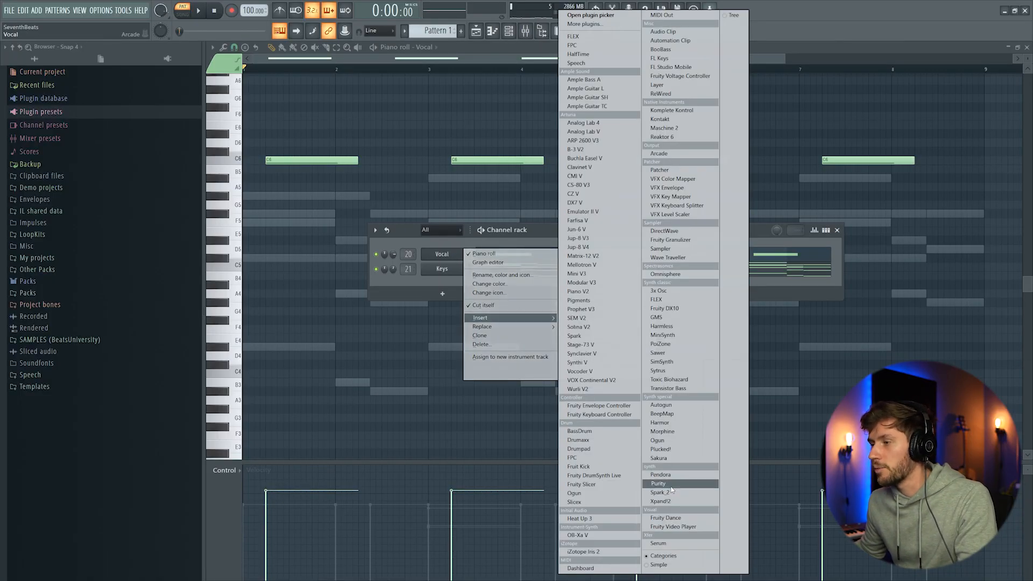
# Insert Purity as a new channel and choose a woodwind preset.
pyautogui.click(659, 484)
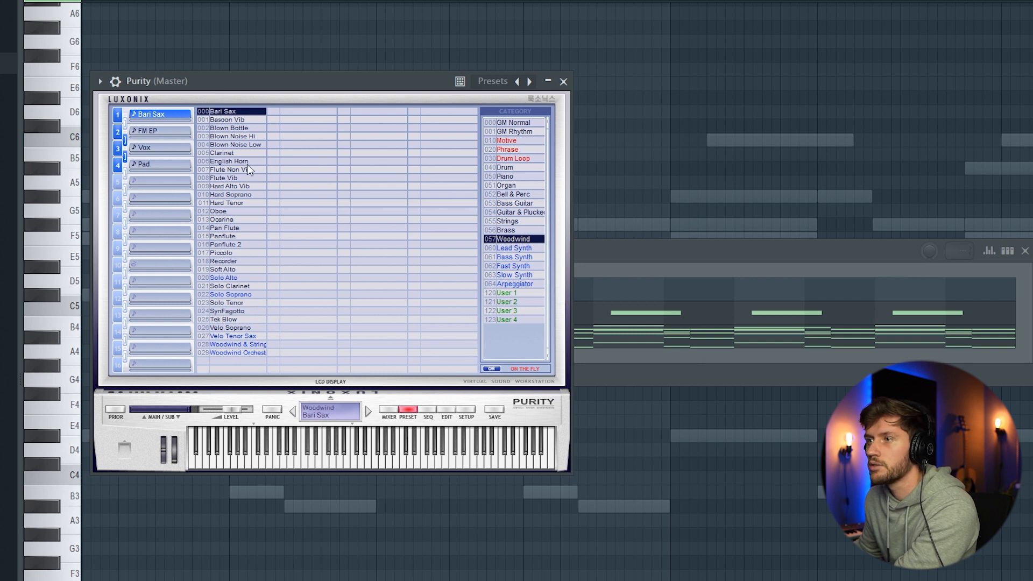
pyautogui.click(224, 228)
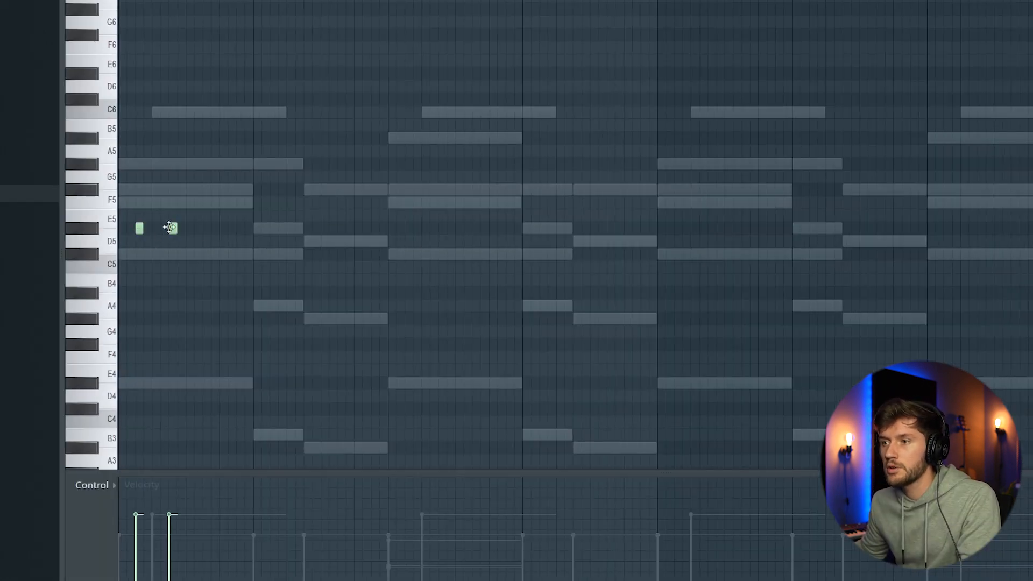
# Place short paired high notes near E6 through bar one of the woodwind pattern.
pyautogui.click(164, 228)
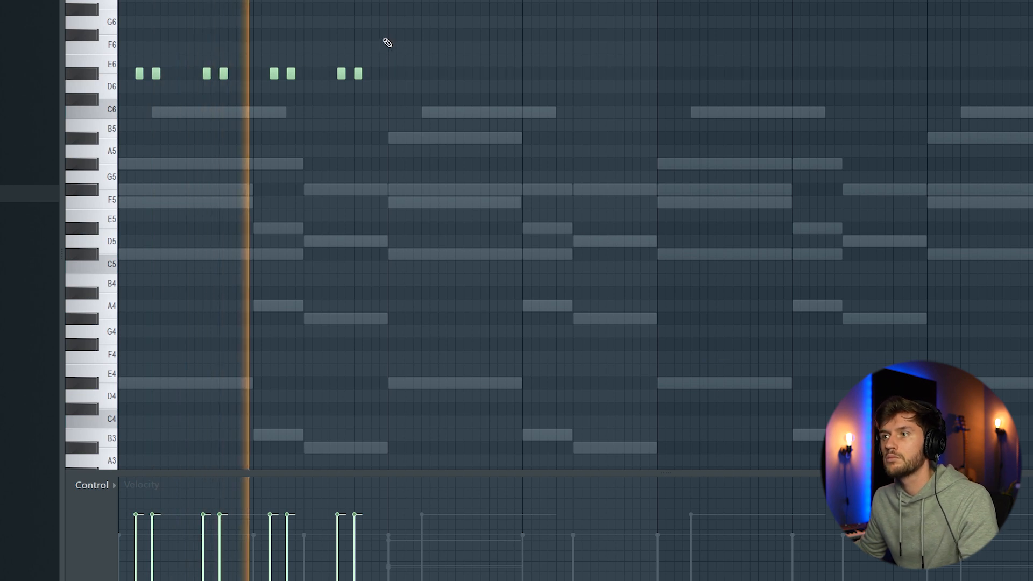
pyautogui.click(376, 33)
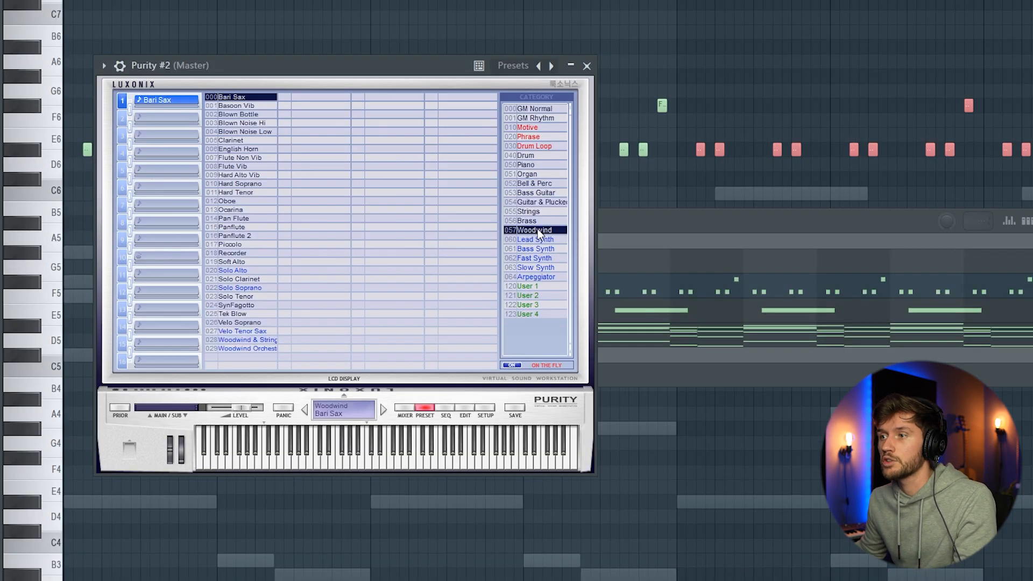
# Select the 057 Woodwind preset category in the second Purity instance.
pyautogui.click(230, 210)
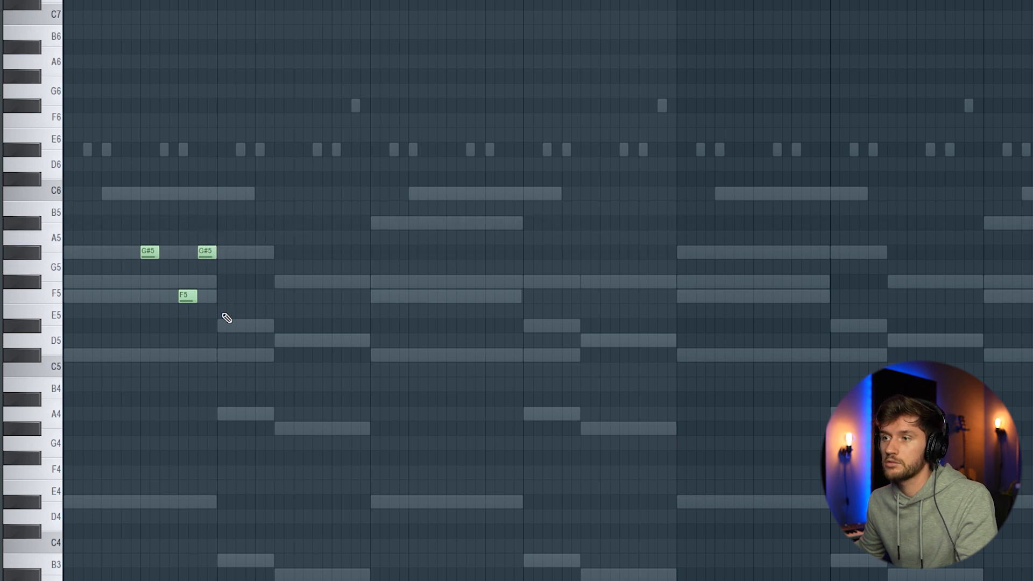
pyautogui.moveTo(220, 290)
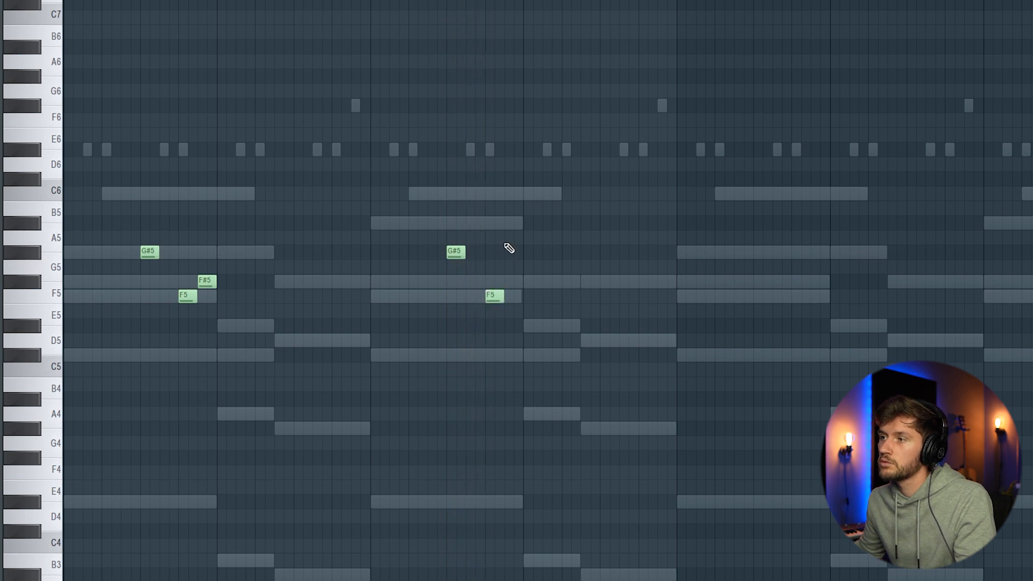
# Add another short note to the Ocarina's G#5, F#5, F5 melody.
pyautogui.click(513, 224)
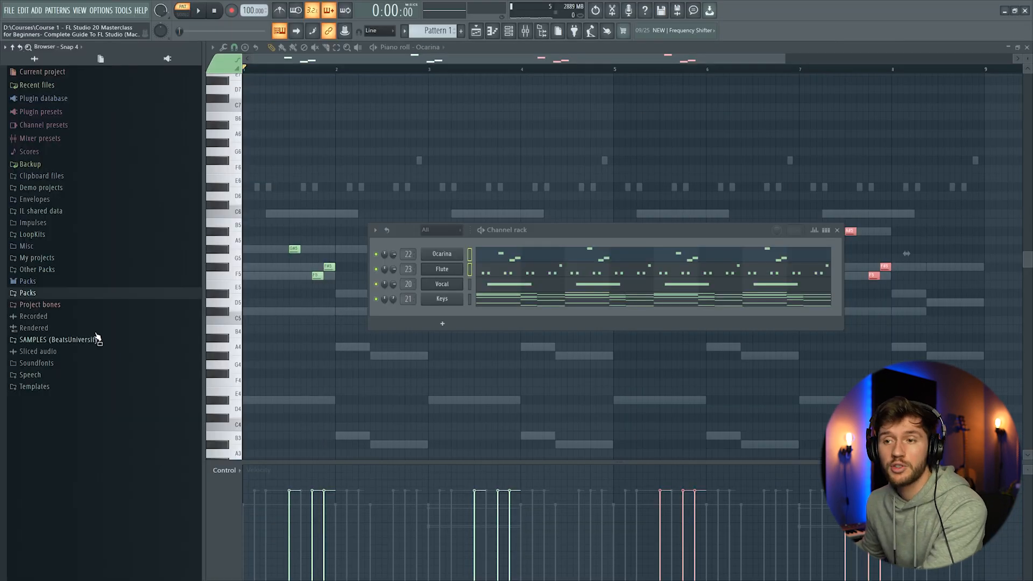
# Load SB - RIMSHOT (9) from the Tweaked Rimshots folder as a new channel.
pyautogui.click(27, 293)
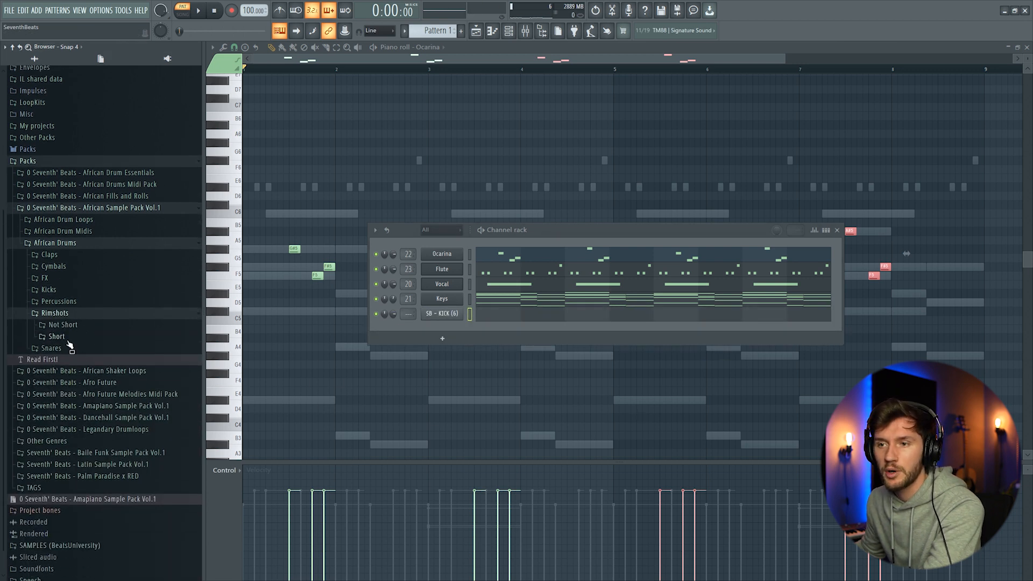
pyautogui.click(57, 336)
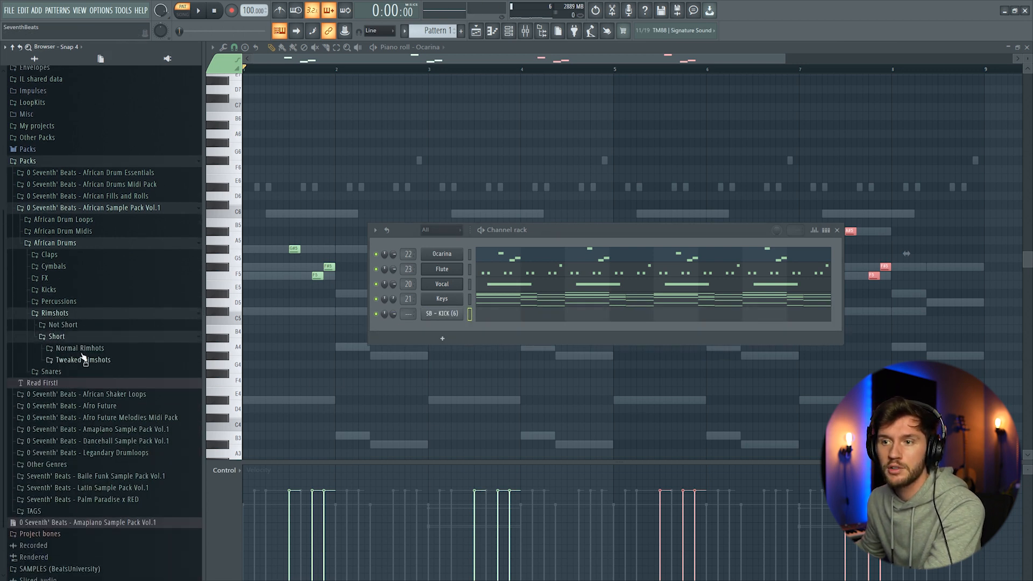
pyautogui.click(83, 359)
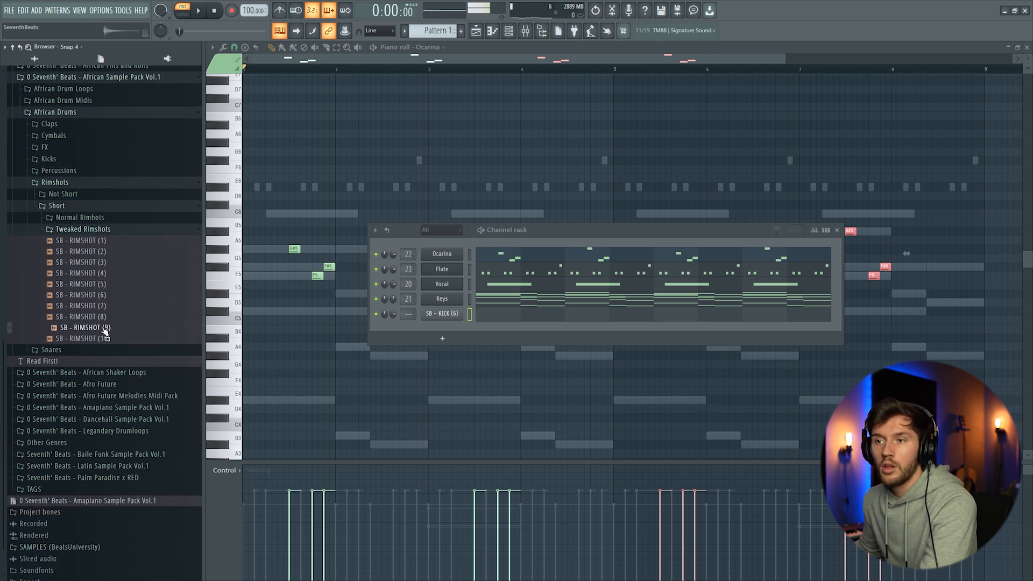
pyautogui.doubleClick(80, 327)
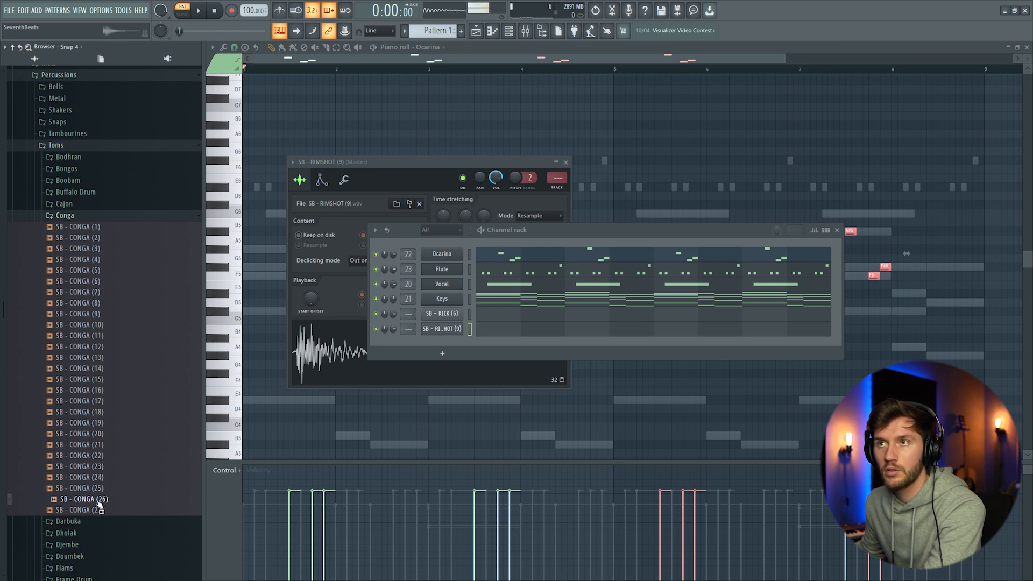
# Drag SB - CONGA (26) from Toms > Conga into the Channel Rack as a new channel.
pyautogui.moveTo(82, 499); pyautogui.dragTo(457, 359)
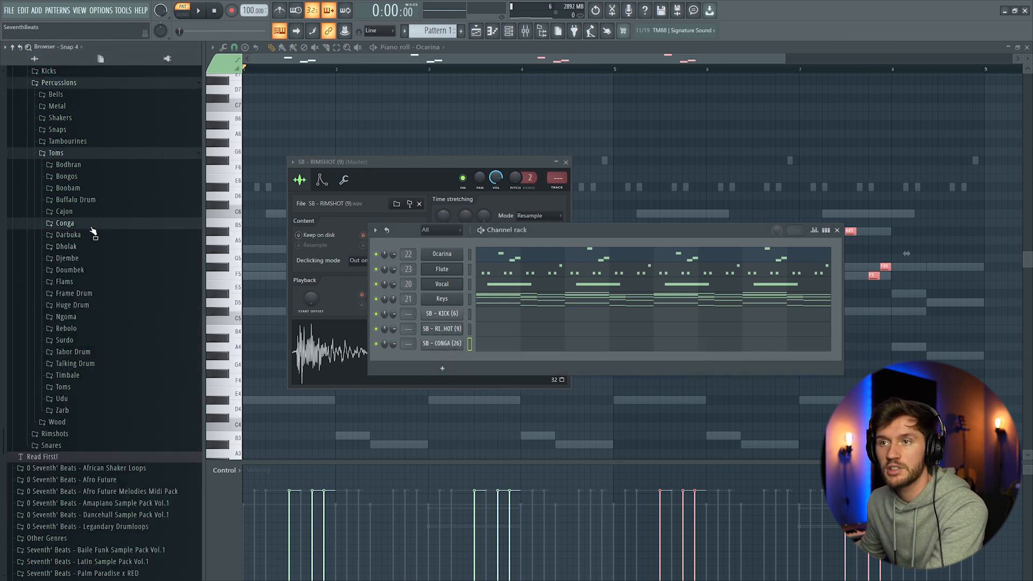
pyautogui.click(67, 259)
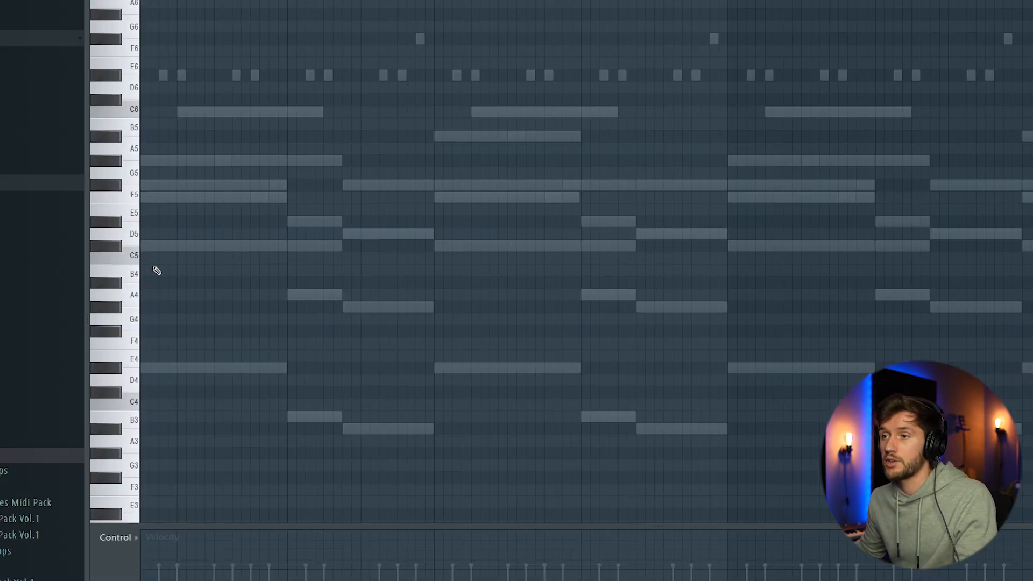
# Draw the repeating djembe hit patterns for the Djembe (71) and (90) channels.
pyautogui.click(150, 258)
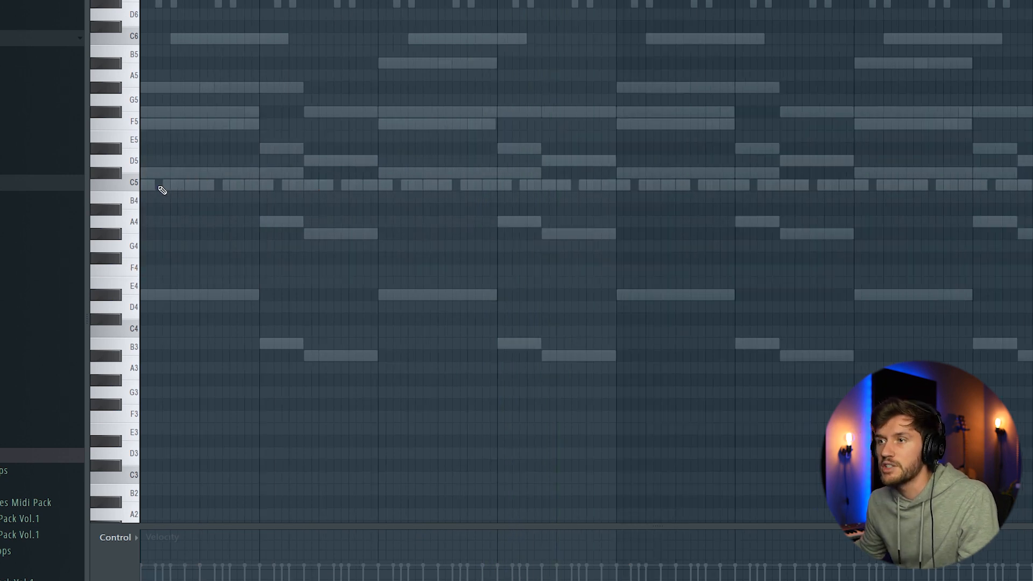
pyautogui.click(161, 184)
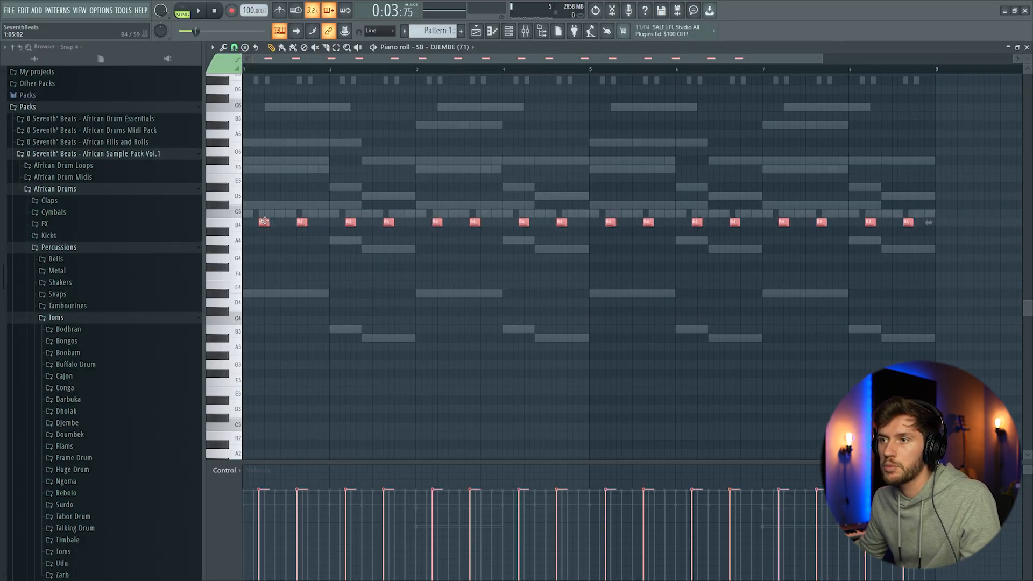
pyautogui.click(203, 11)
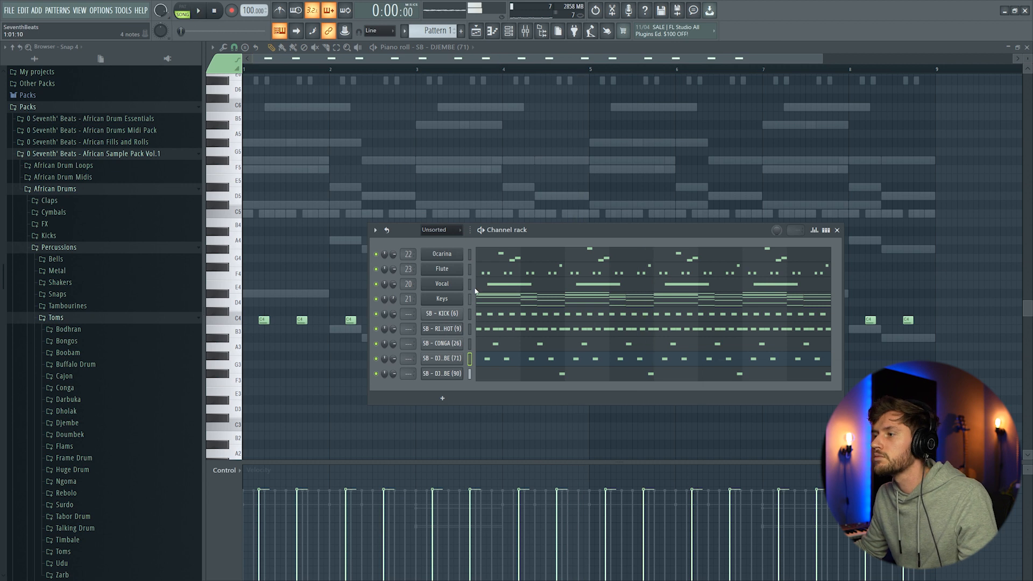
# Insert a 3x Osc channel, retune its first oscillator's coarse pitch and enable the volume envelope.
pyautogui.rightClick(441, 253)
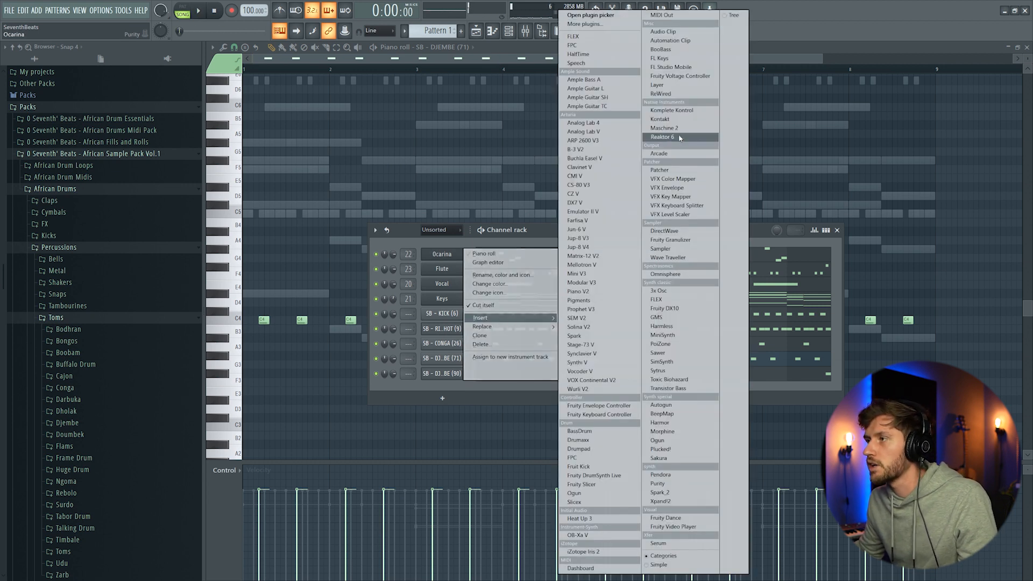
pyautogui.moveTo(673, 67)
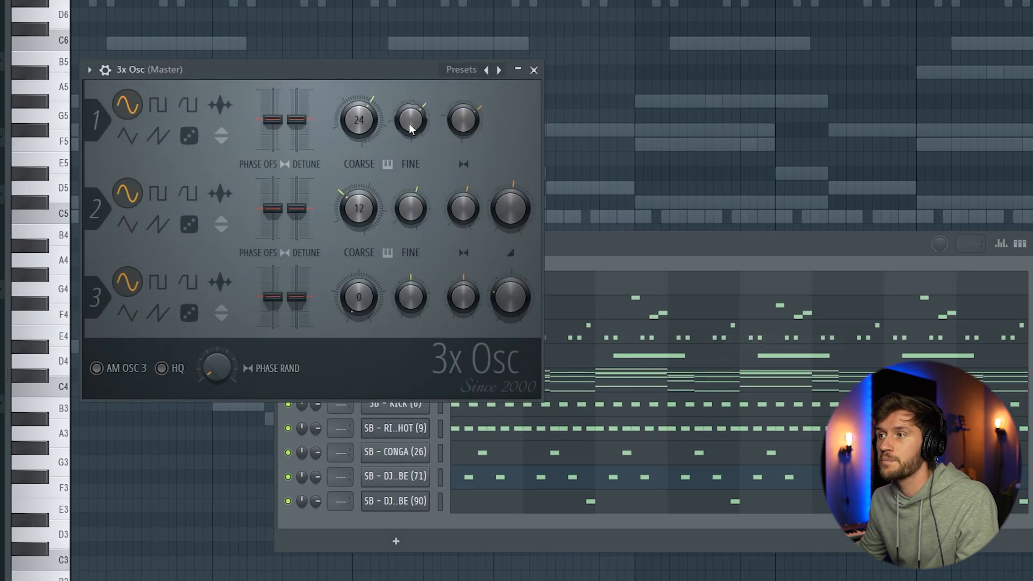
pyautogui.moveTo(358, 120); pyautogui.dragTo(358, 168)
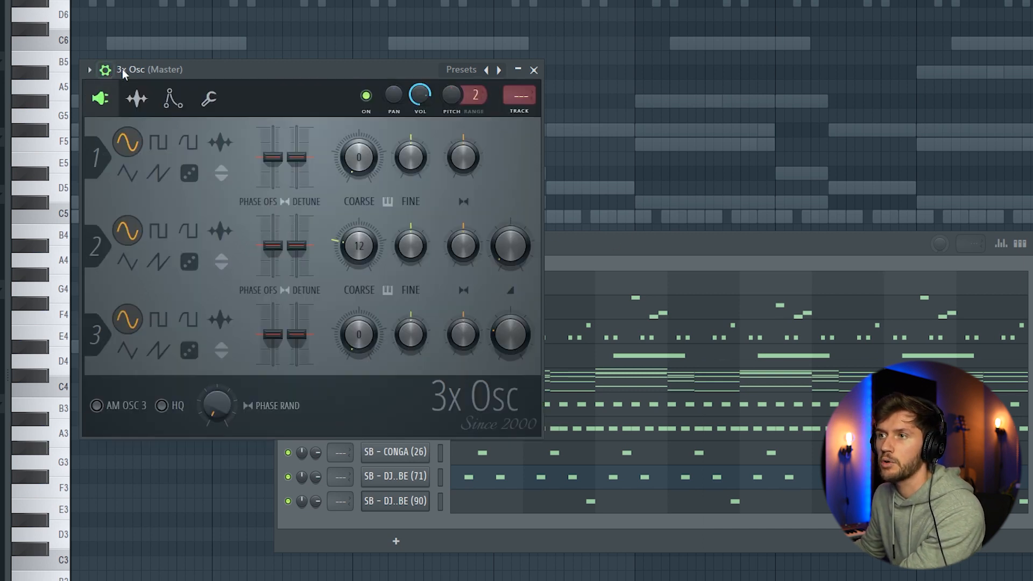
pyautogui.click(172, 98)
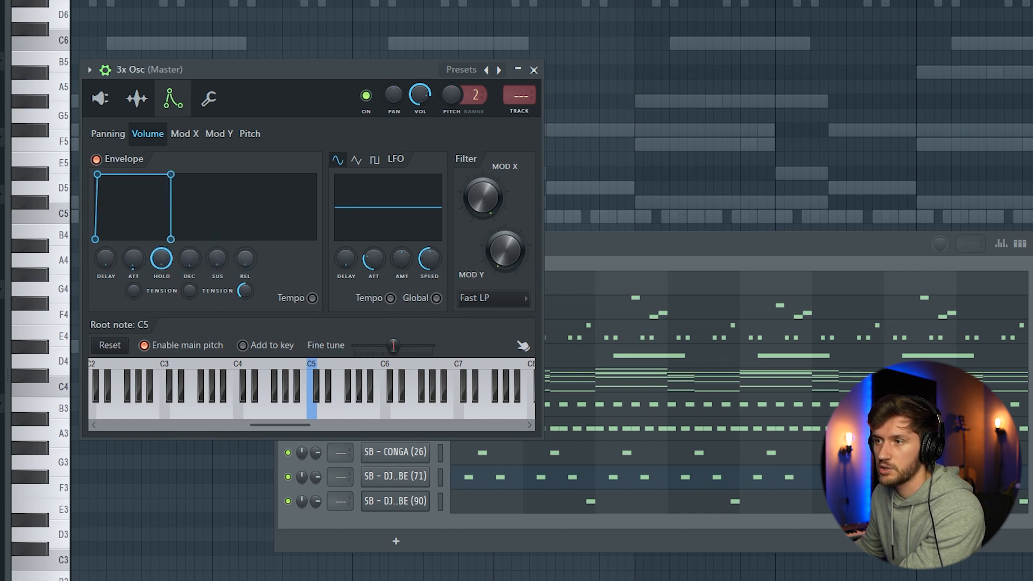
pyautogui.moveTo(264, 263)
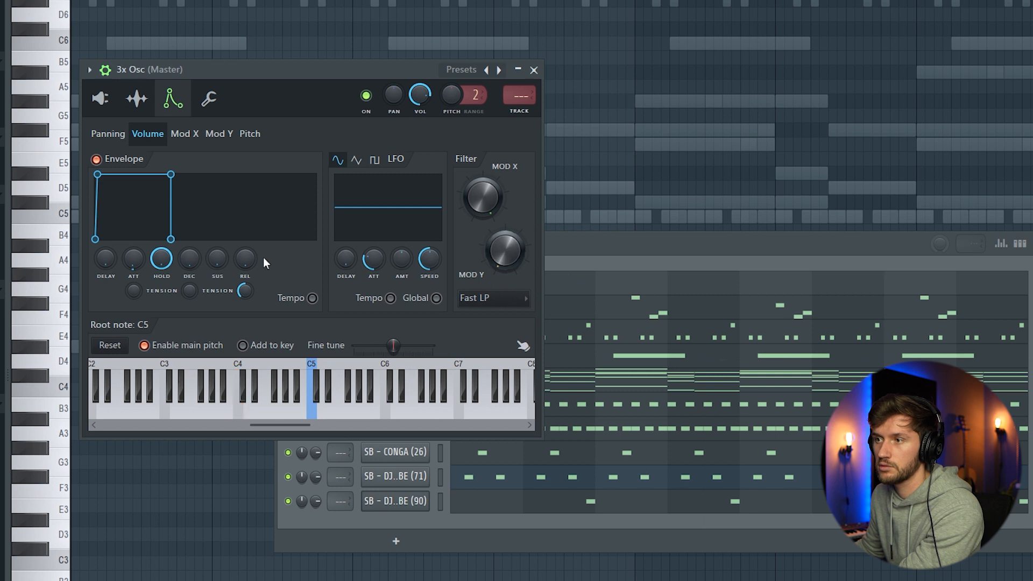
pyautogui.moveTo(569, 289)
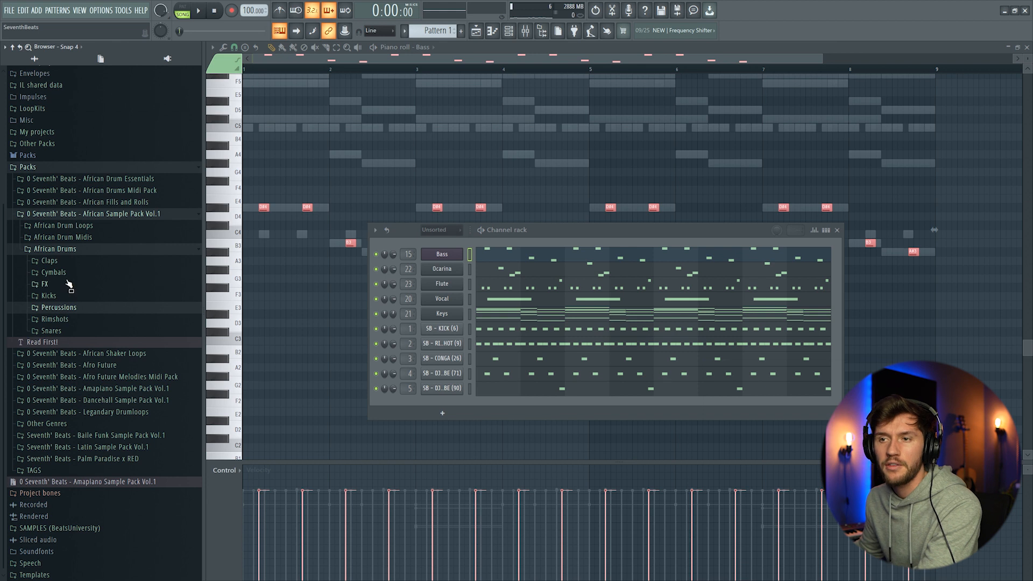
# Load SB - HAT (10) from Cymbals > Closed Hats as a new channel.
pyautogui.click(53, 272)
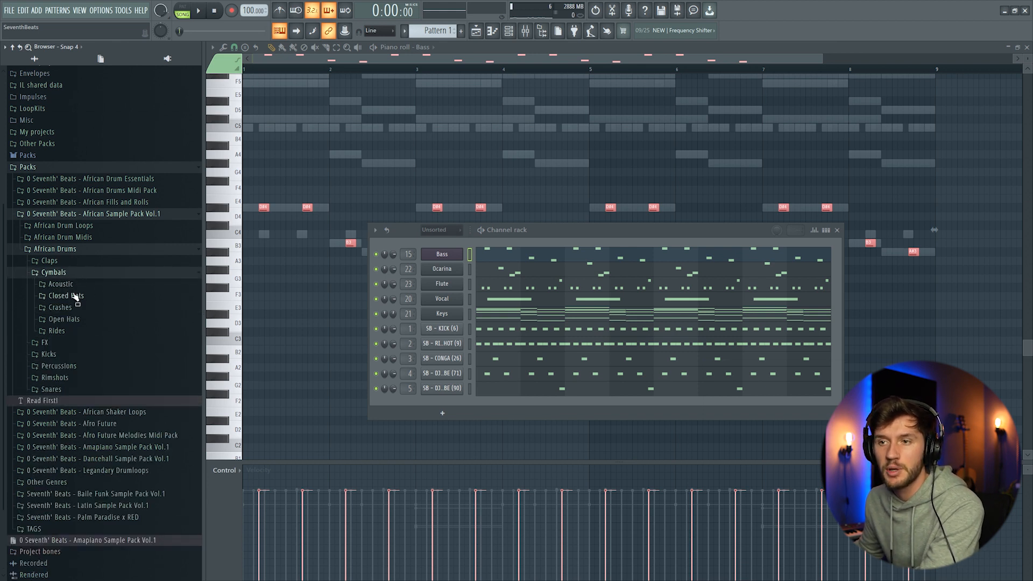
pyautogui.click(66, 296)
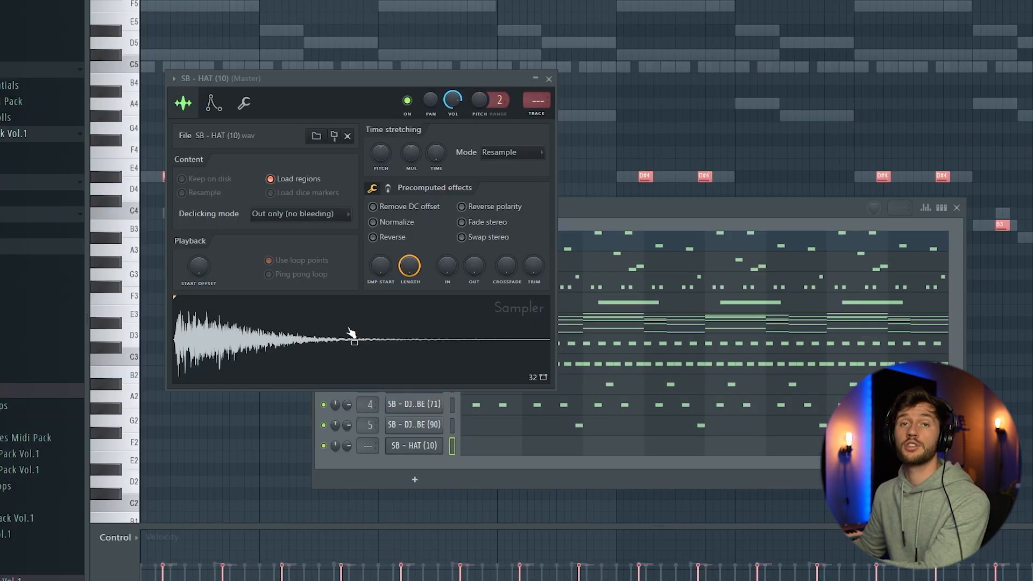
pyautogui.click(549, 79)
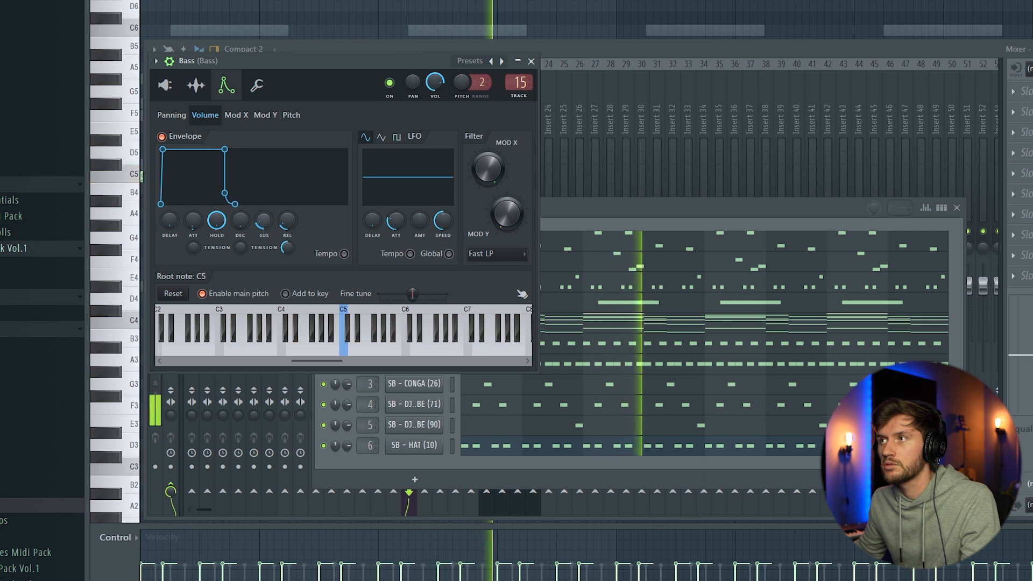
# Route HAT (10) to mixer track 6, shorten its fade-out and move its hits onto C4.
pyautogui.click(165, 85)
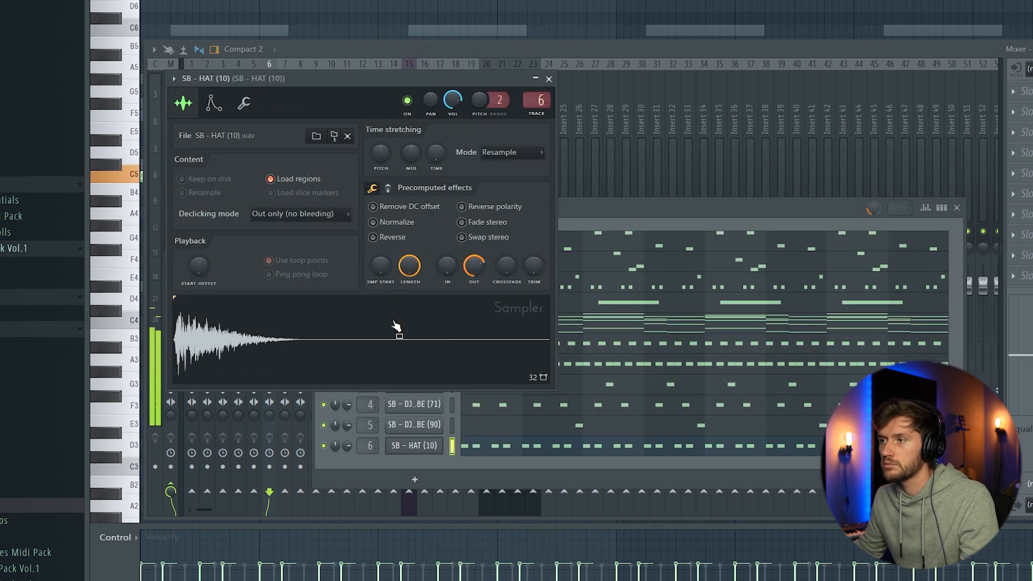
pyautogui.click(549, 79)
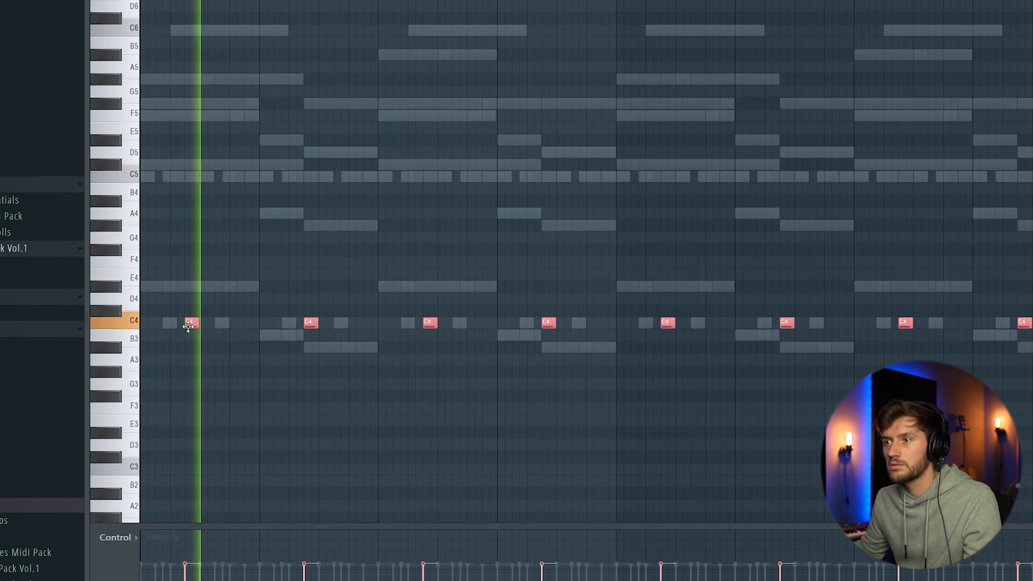
pyautogui.moveTo(190, 324); pyautogui.dragTo(190, 409)
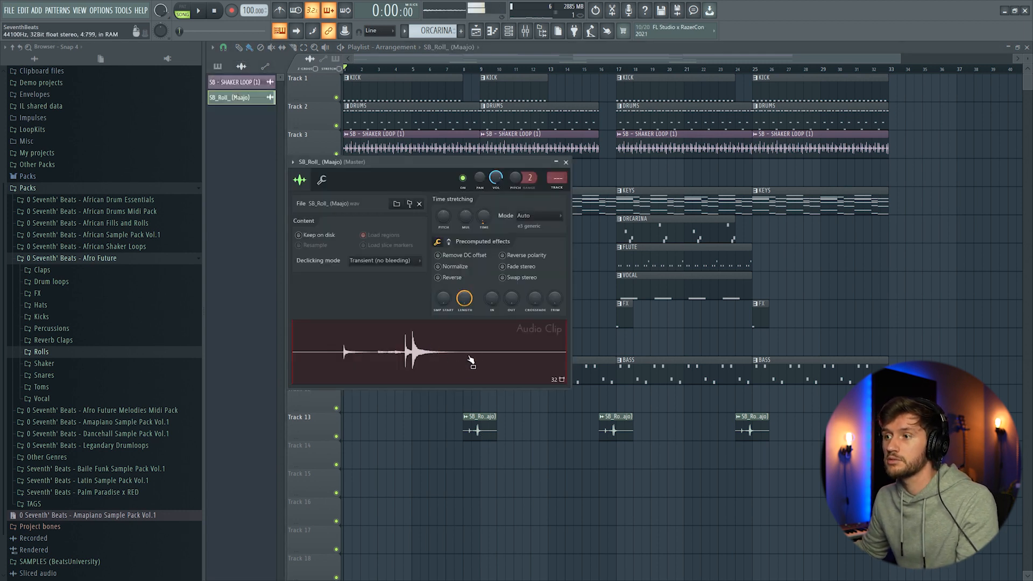
# Close the SB_Roll_(Maajo) Audio Clip settings after placing the three roll clips on Track 13.
pyautogui.click(566, 162)
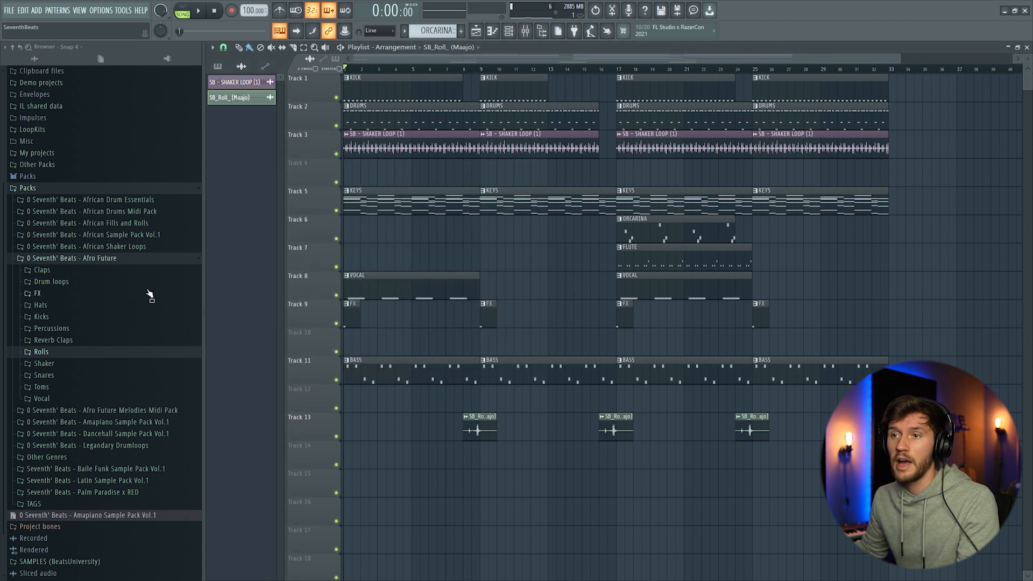